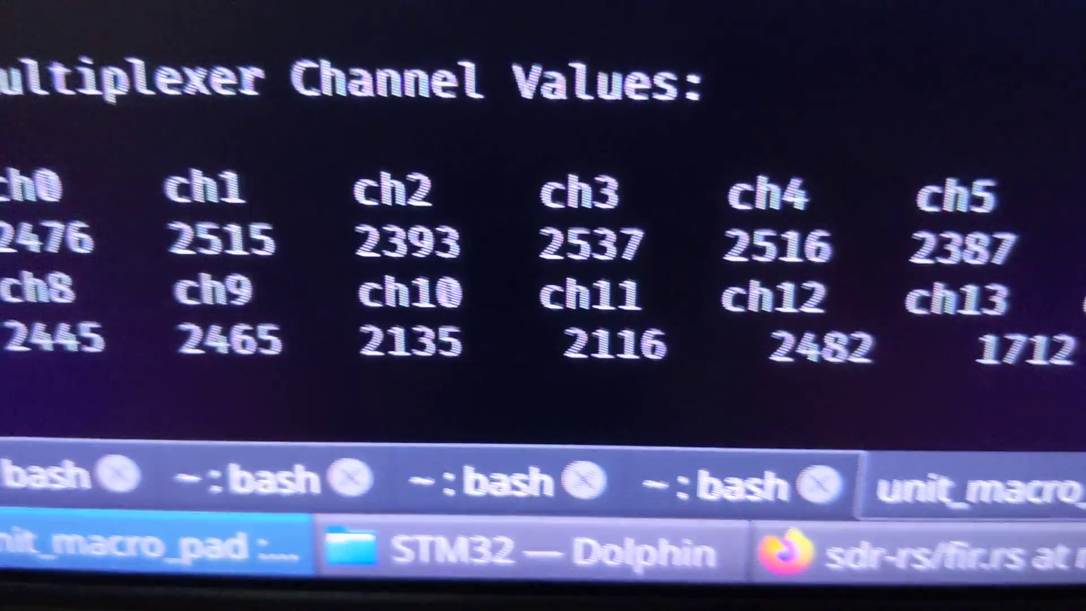
scroll("down", 3)
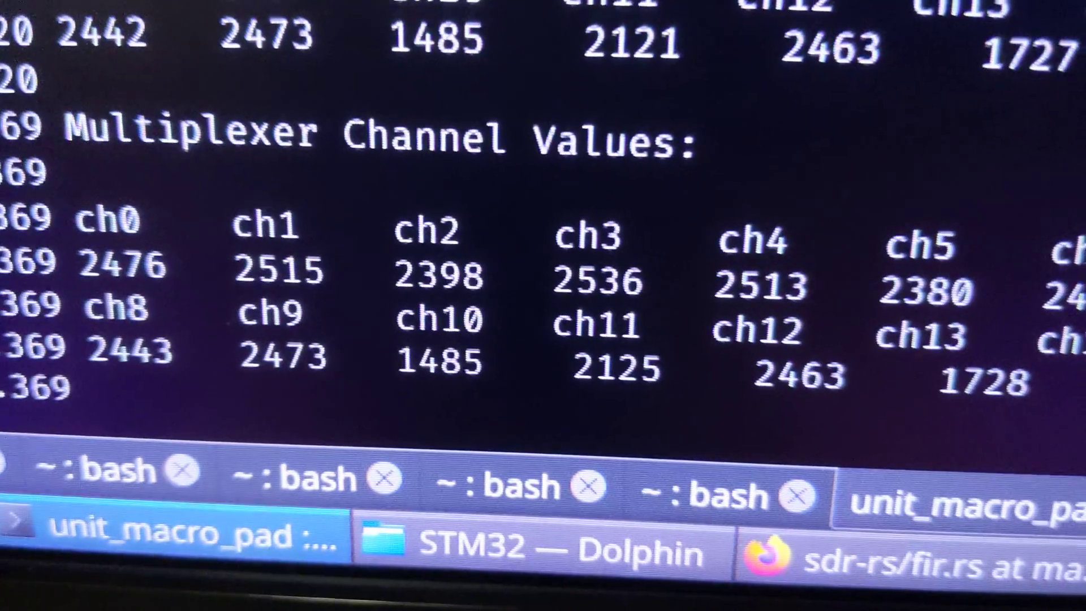